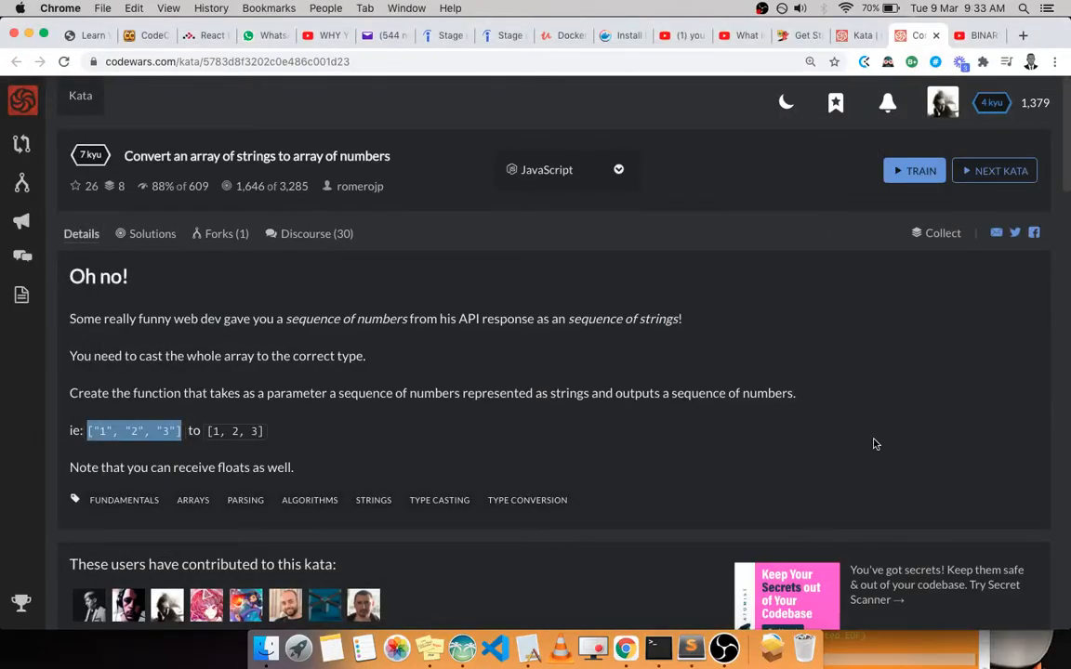
mouse_move(864, 453)
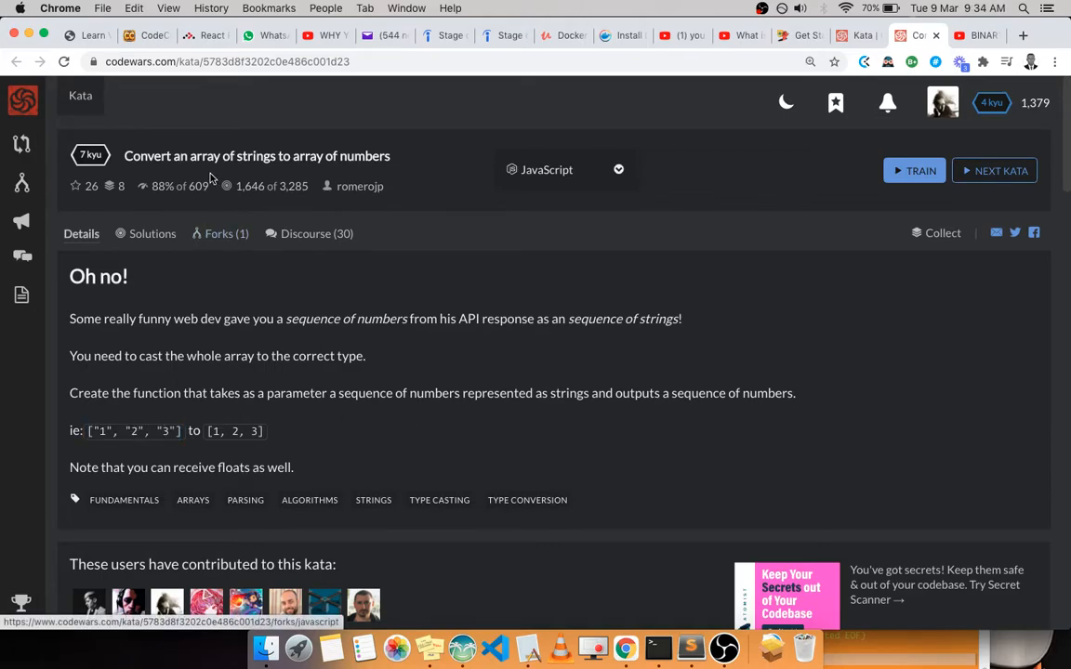
- Review the kata's expected output [1, 2, 3], then start training in the toNumberArray editor
left_click_drag(225, 155, 325, 155)
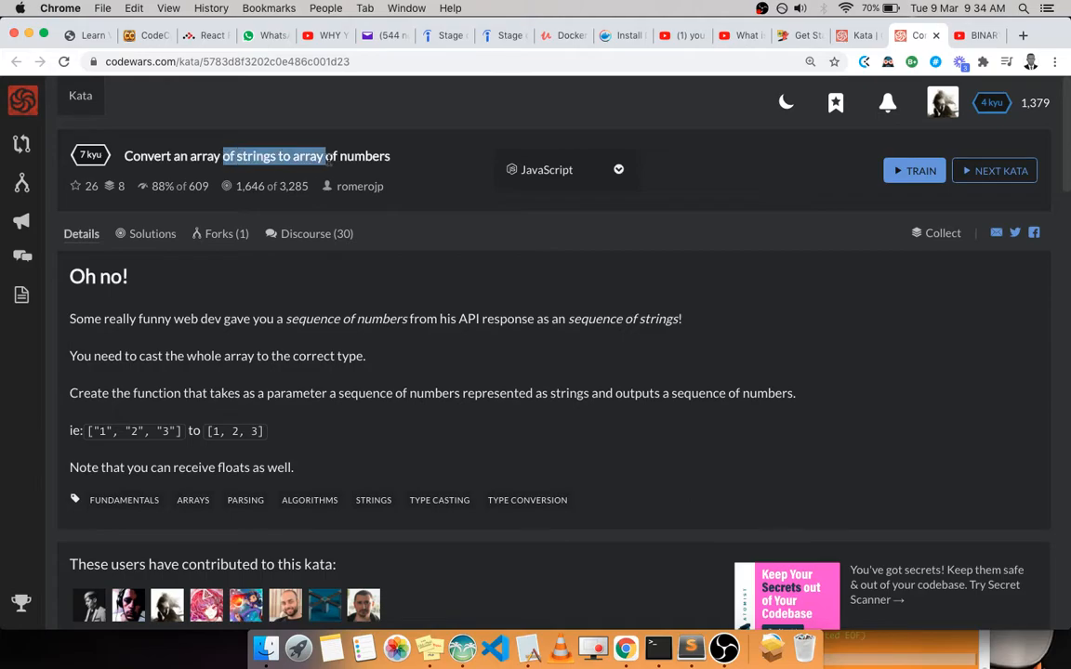
left_click_drag(225, 156, 391, 156)
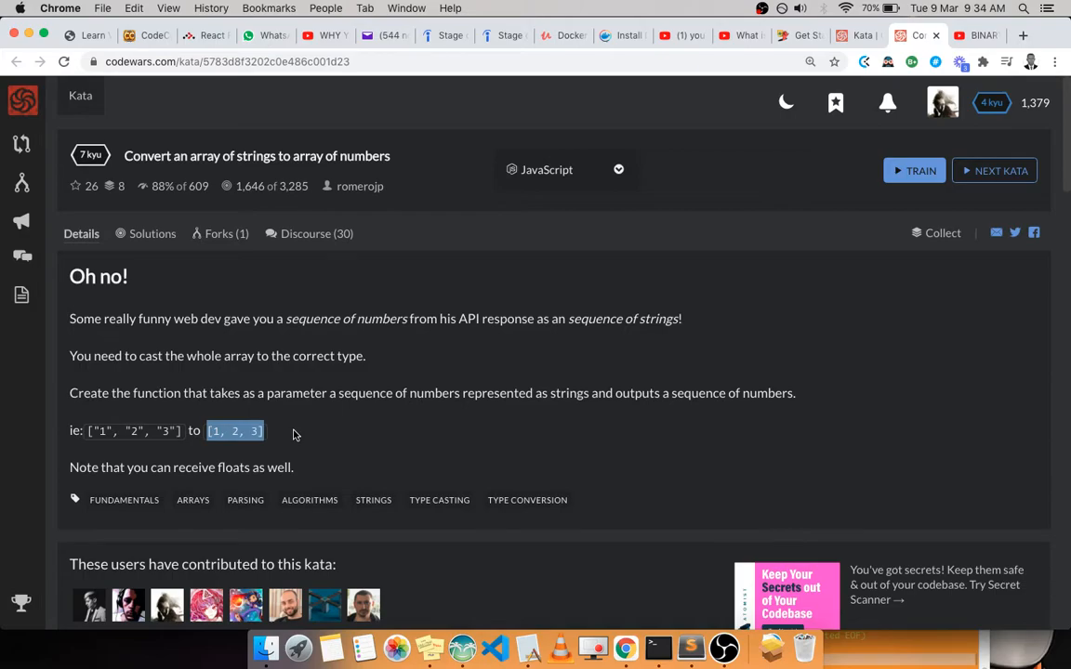
mouse_move(900, 187)
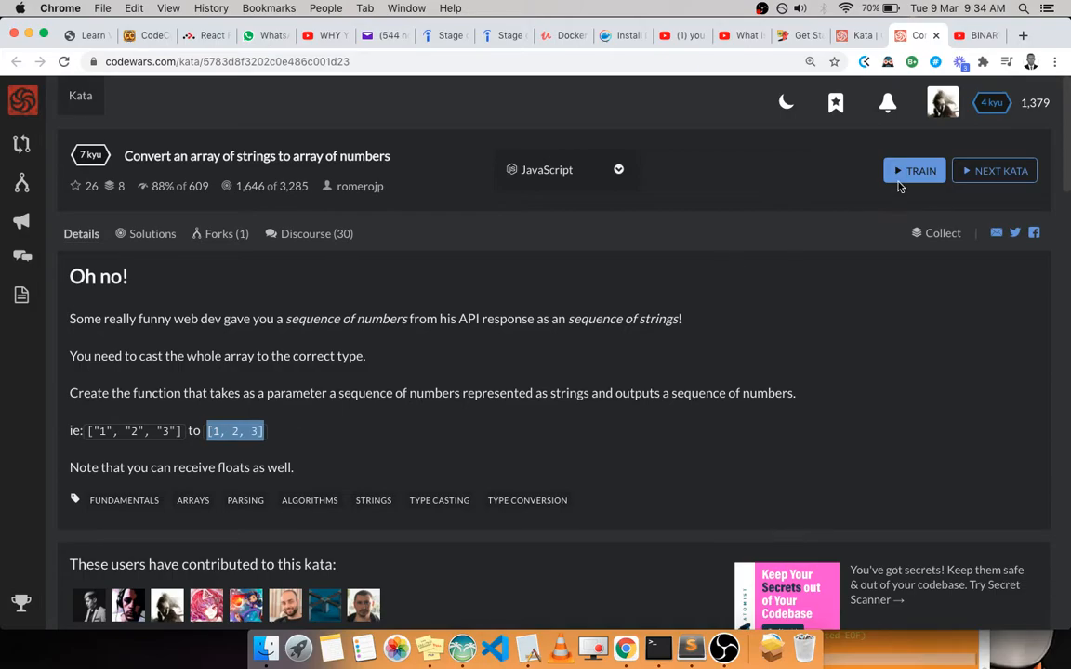
left_click(914, 170)
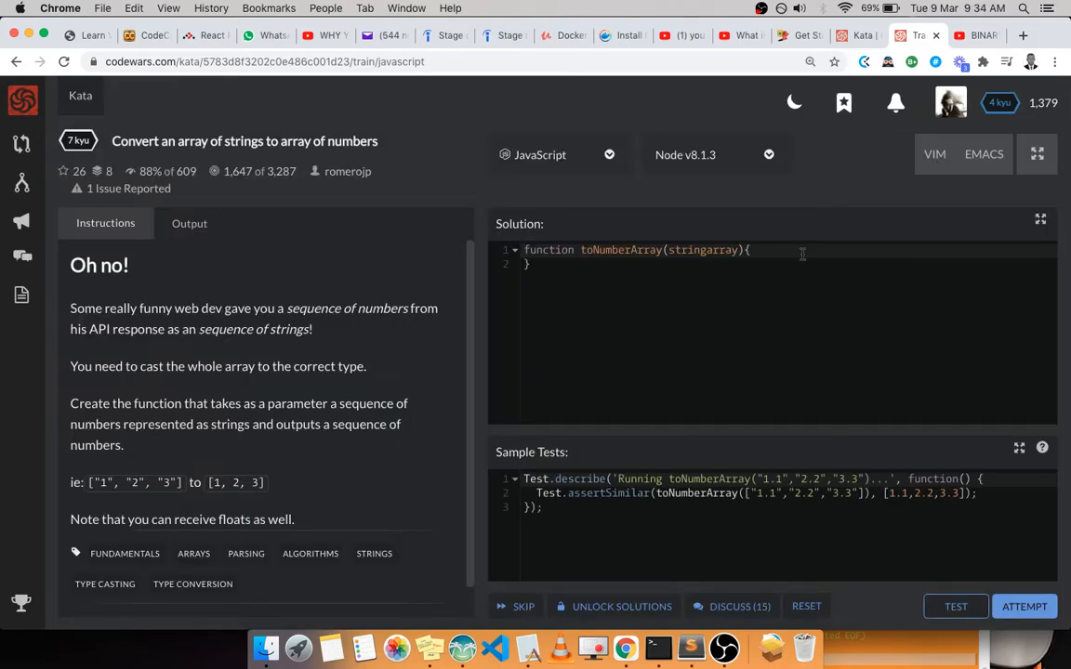
left_click(800, 254)
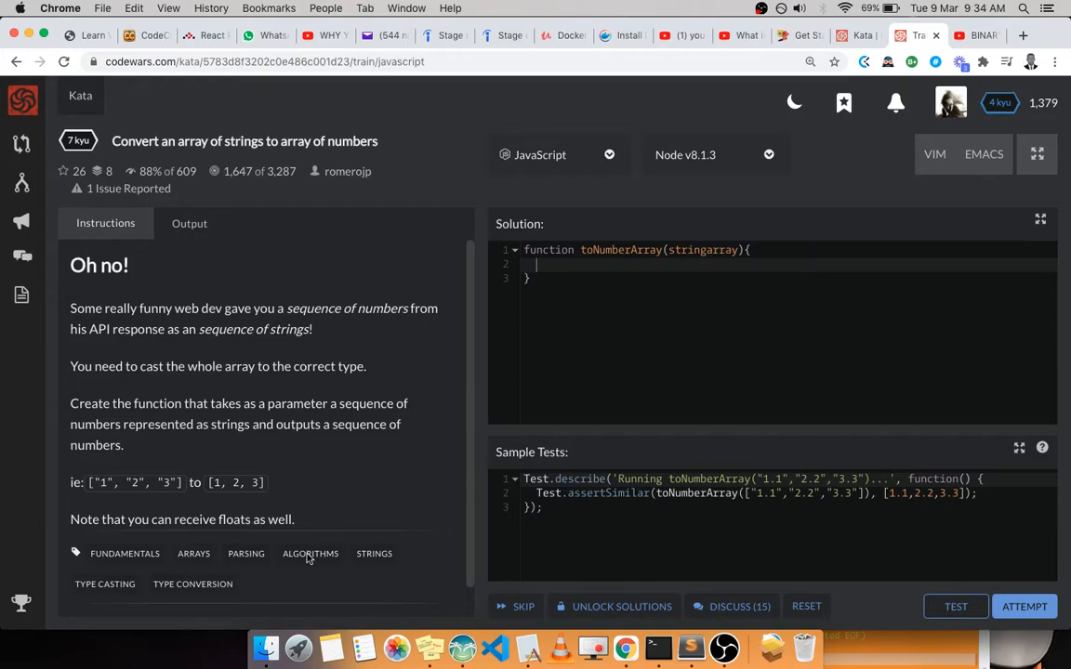
- Add the commented-out scratch line //let a = '3'; +a inside toNumberArray
double_click(135, 483)
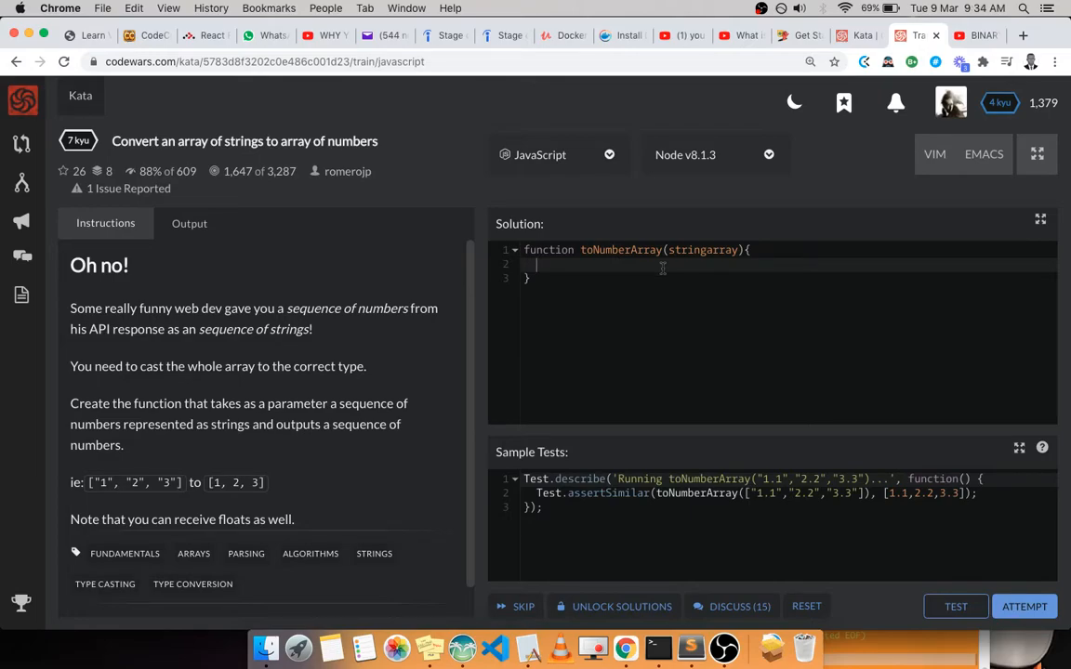
type("let")
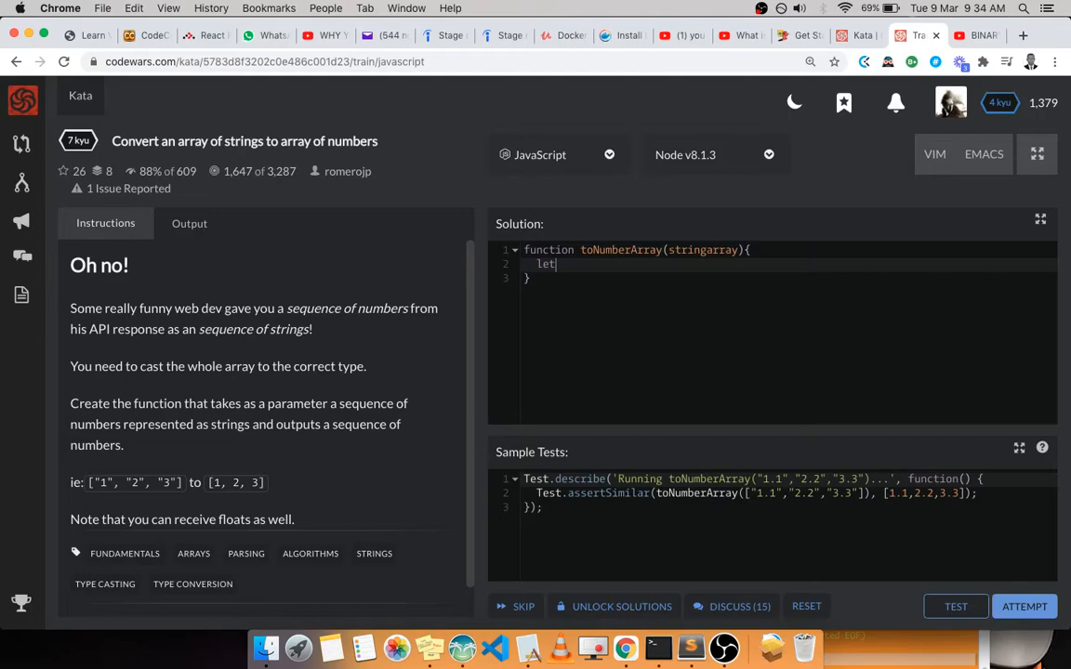
type("a =")
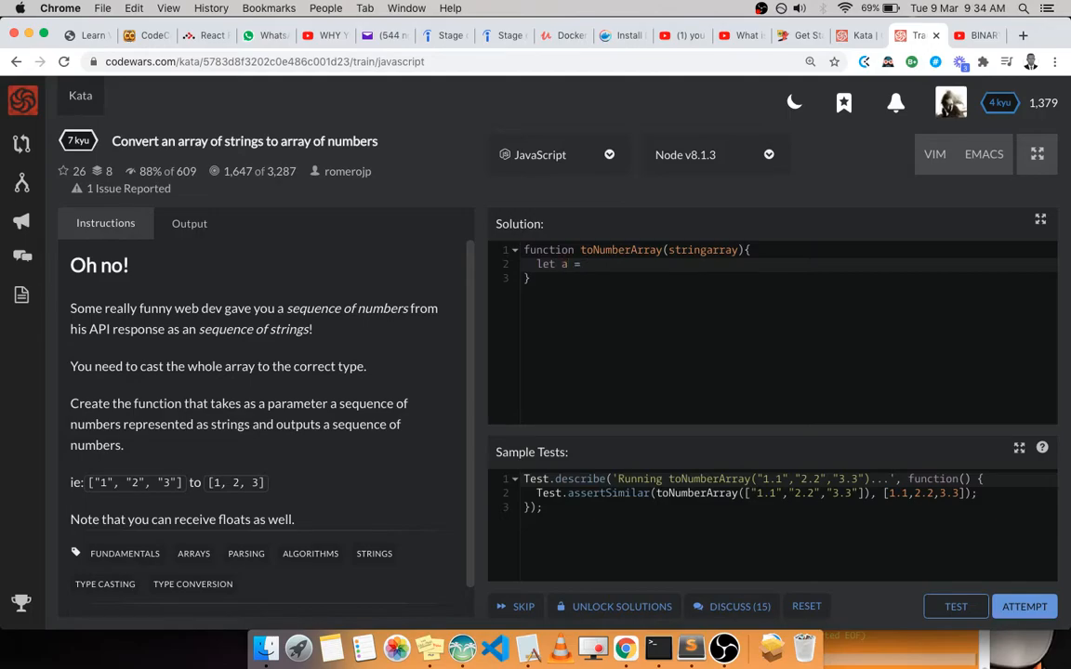
type("'3")
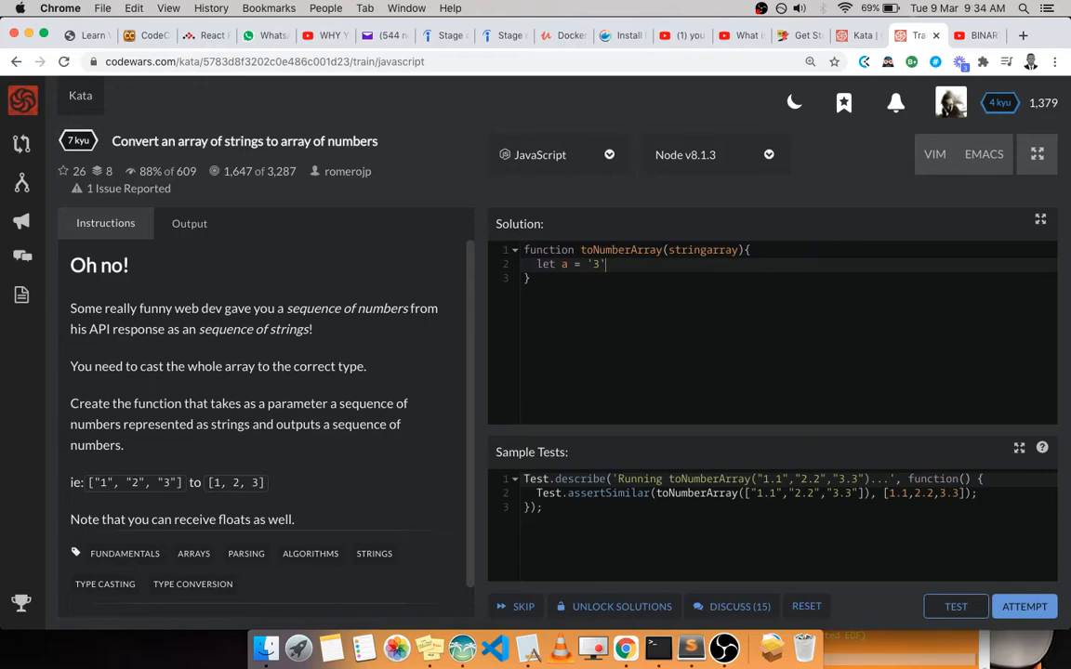
type(";")
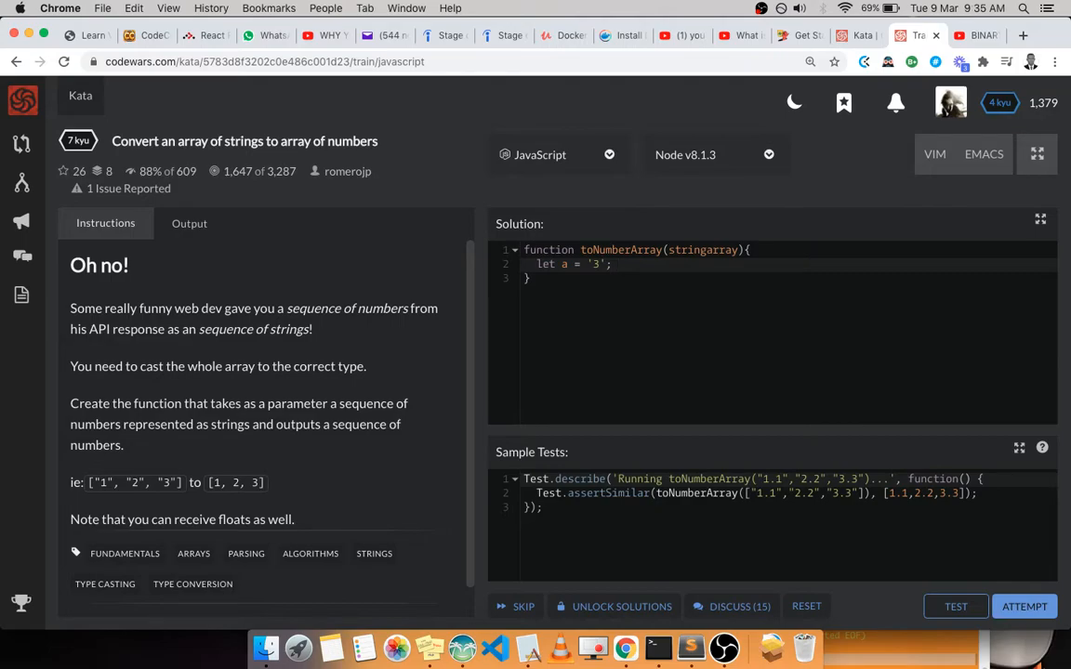
type("+")
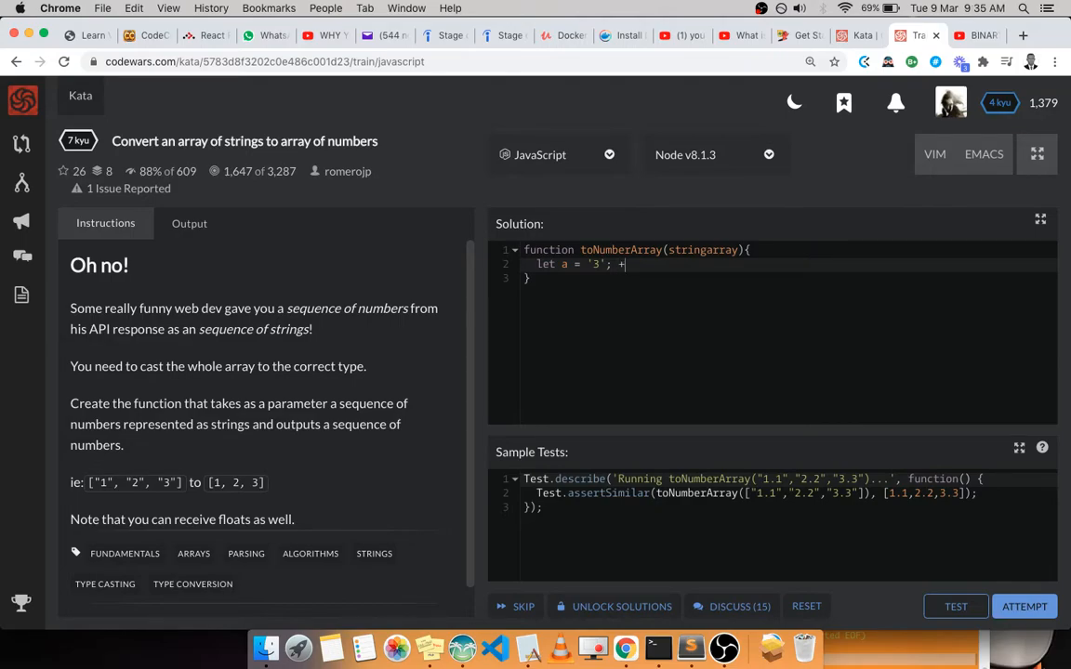
type("a")
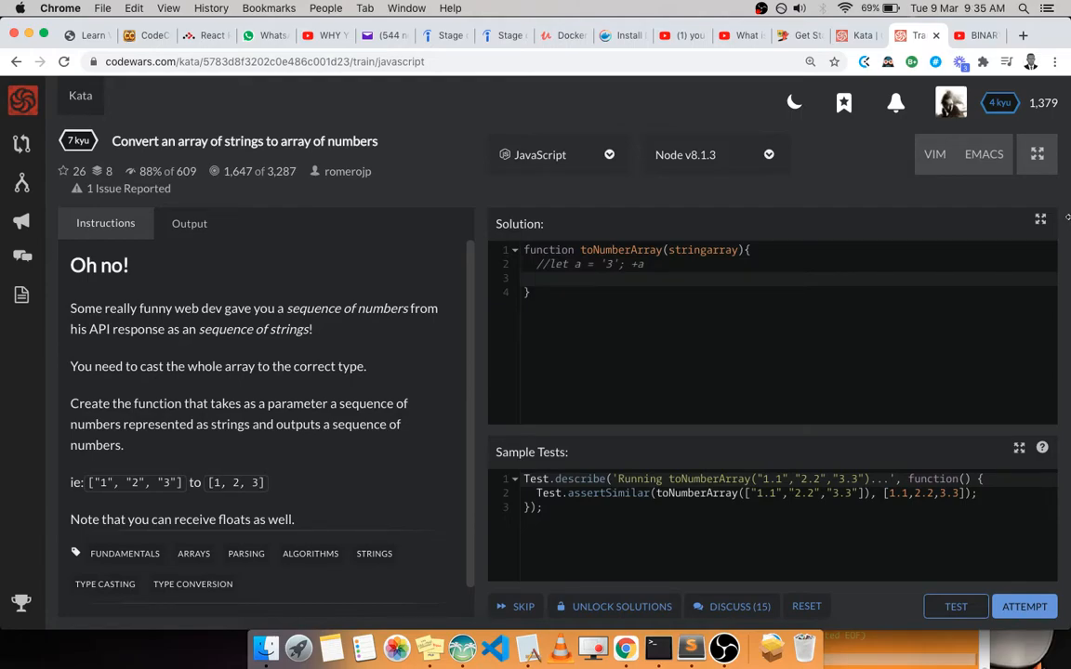
- Write stringarray.map(str => +str) in the toNumberArray body
type("st")
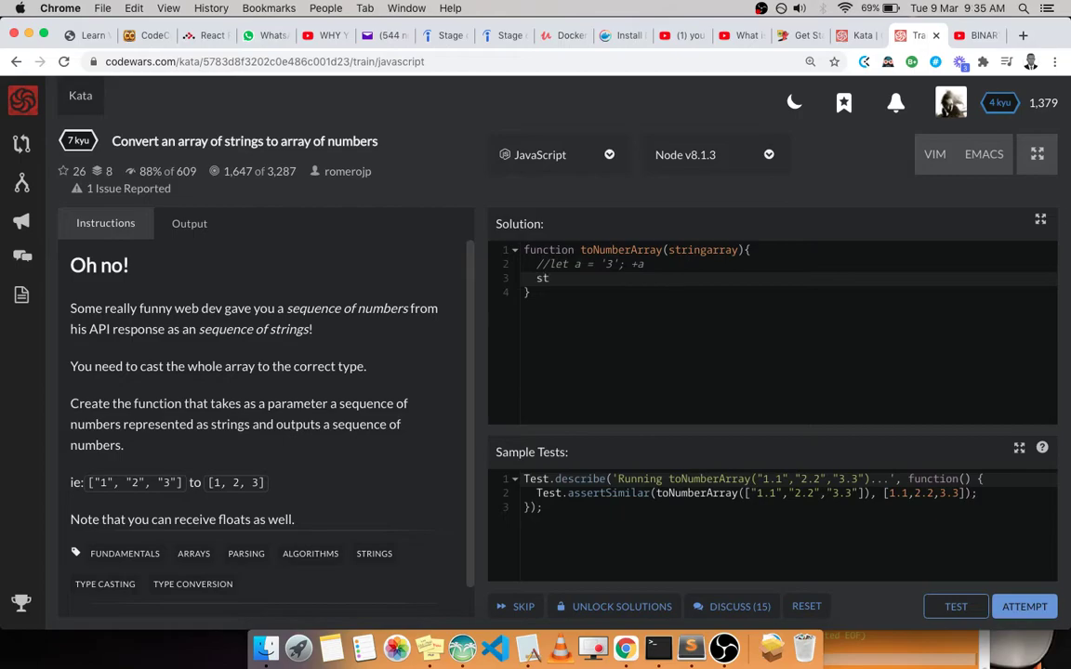
key("Backspace")
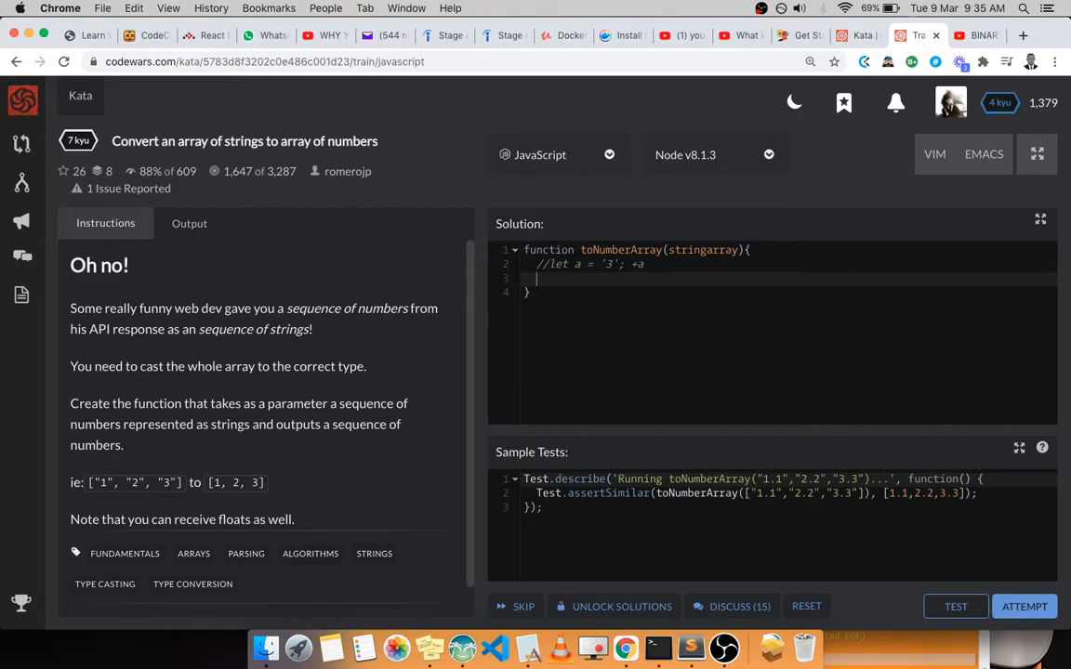
type("st")
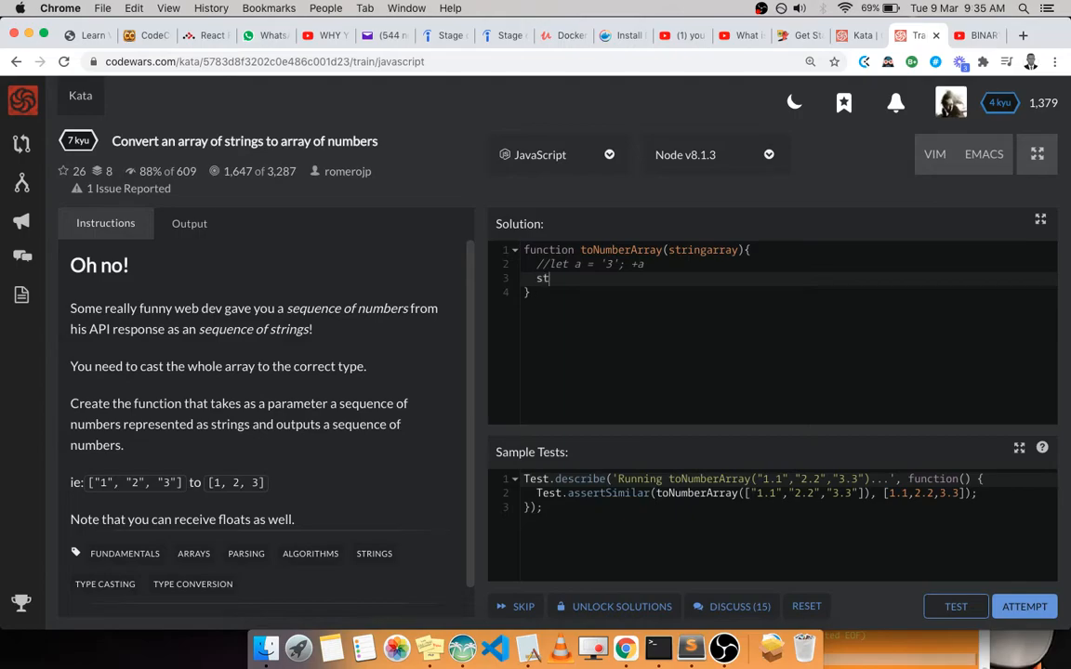
type("r")
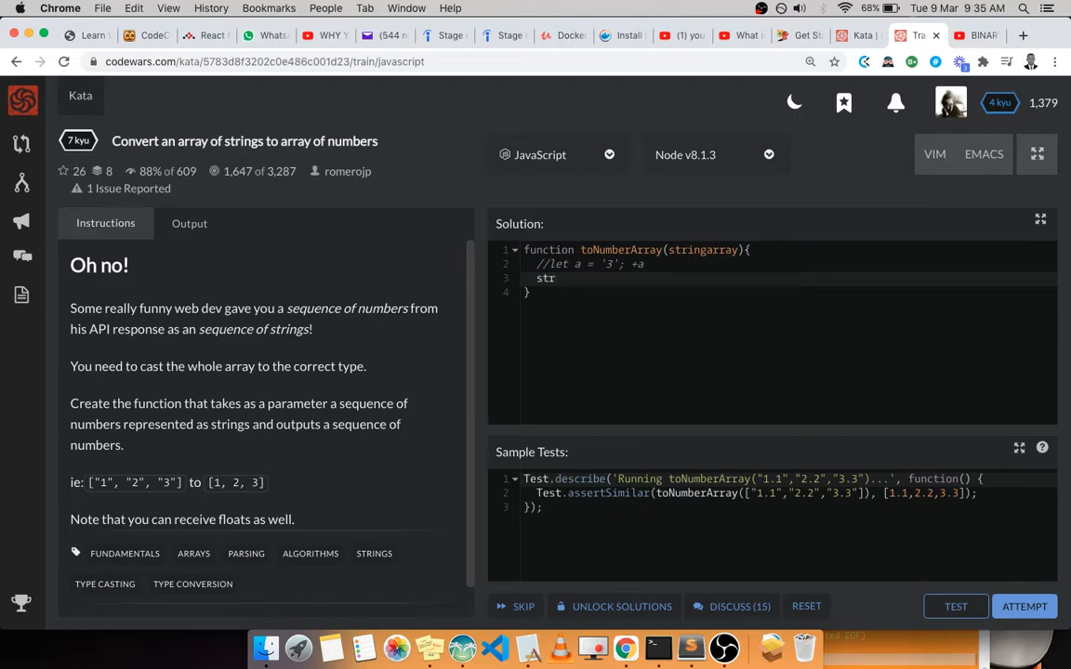
type("ing")
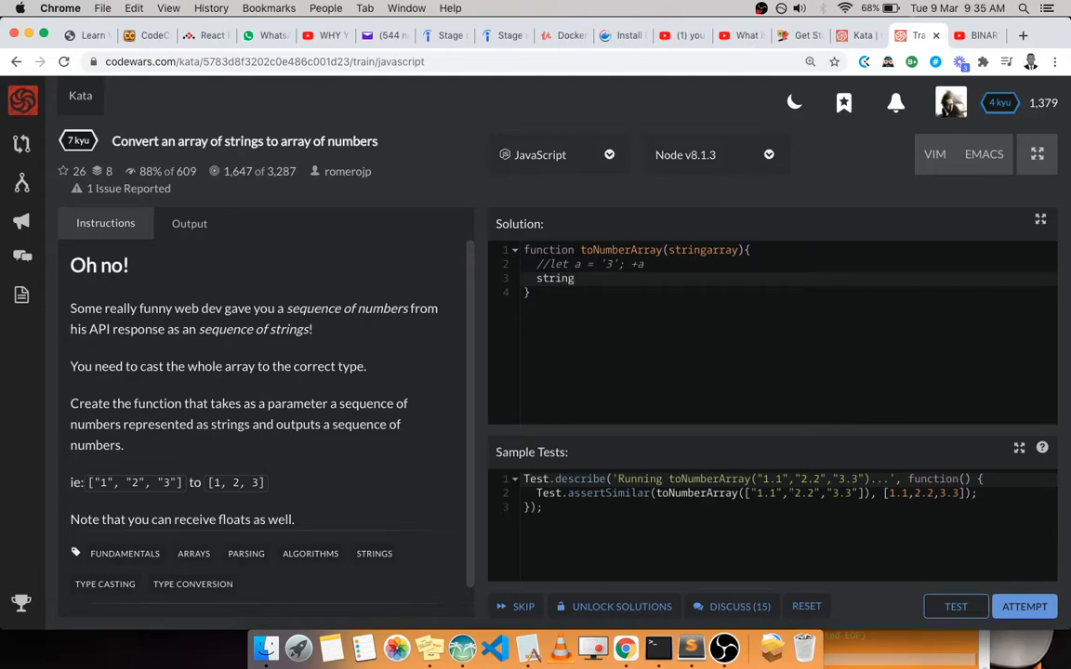
type("array")
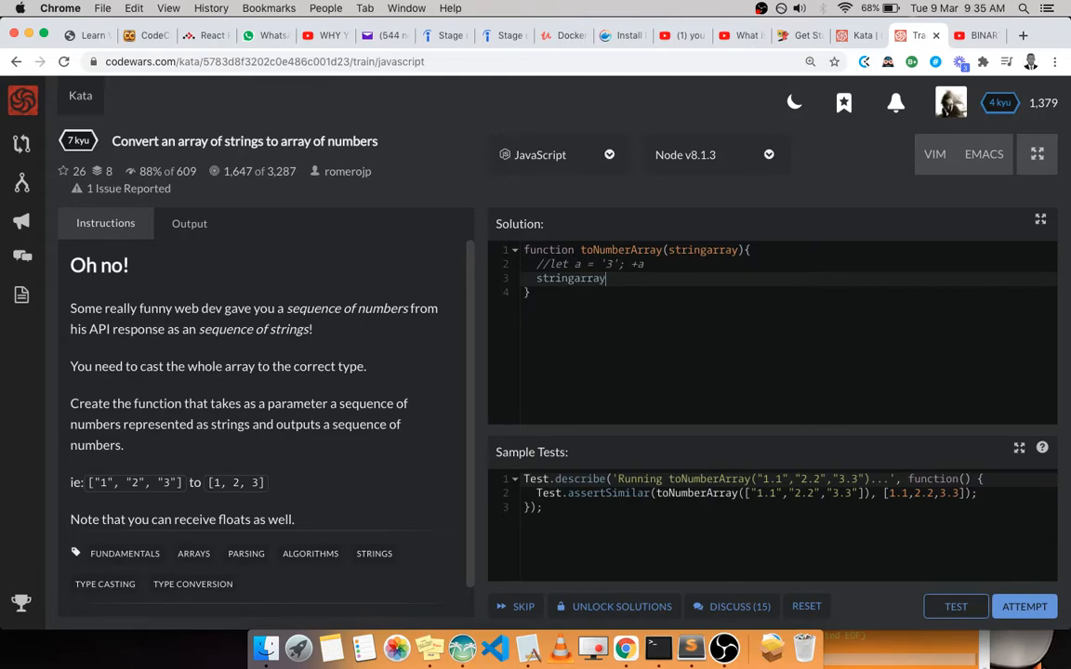
double_click(702, 249)
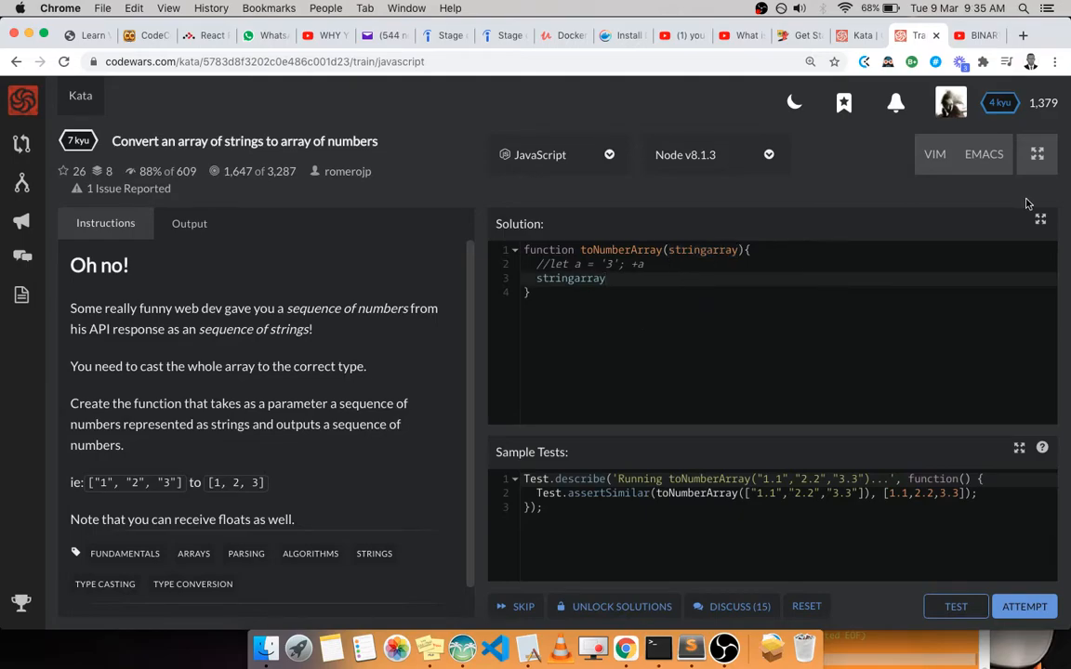
type(".map")
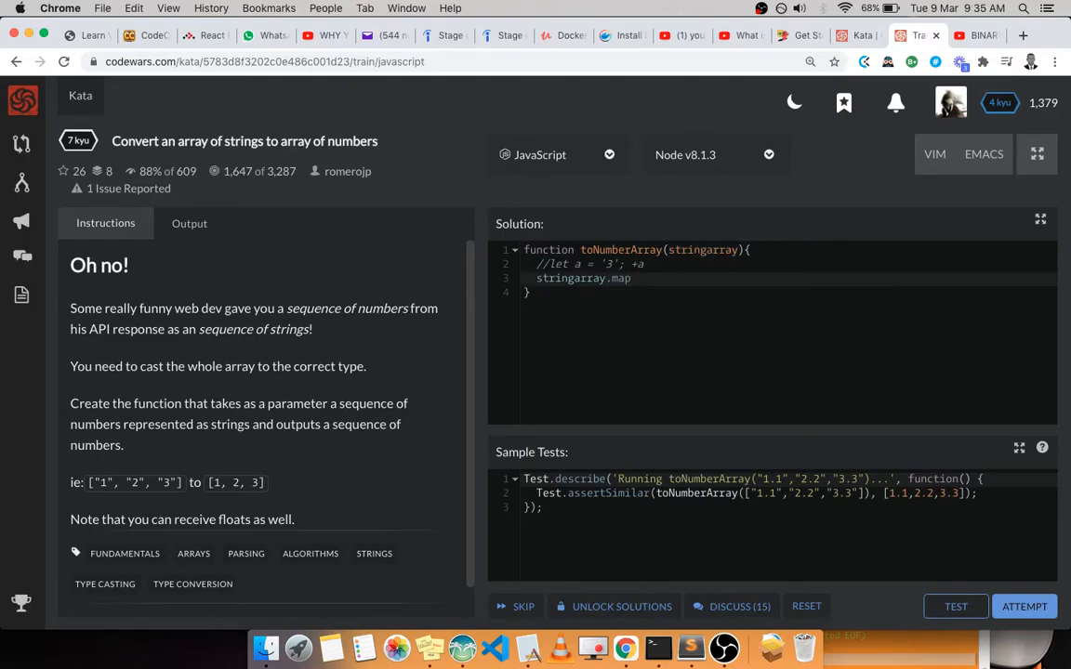
type("()")
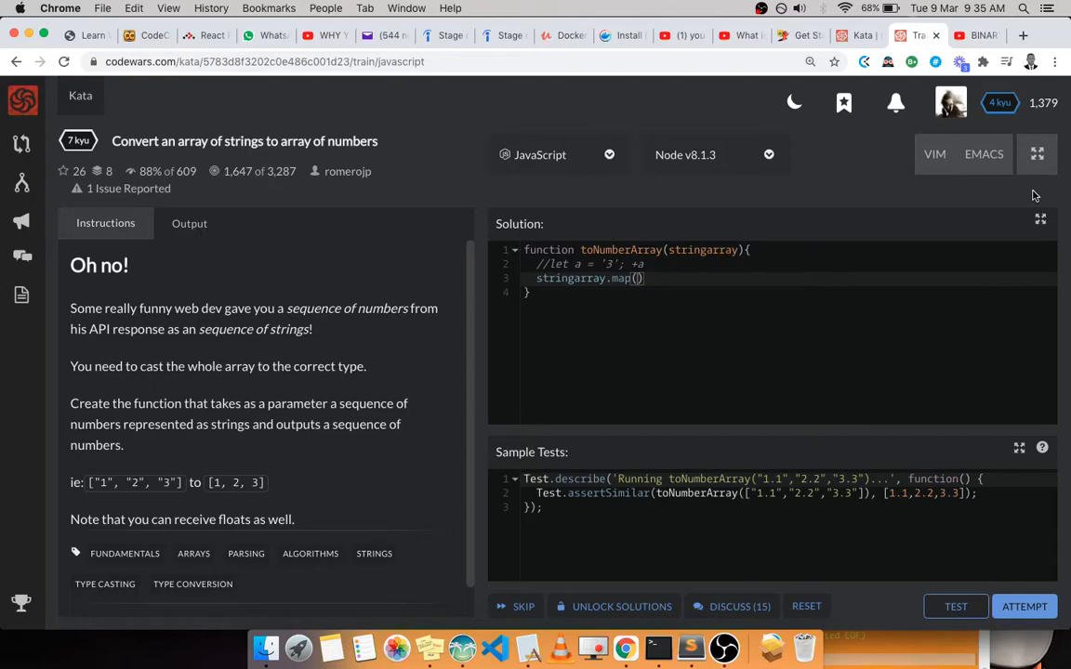
type("str =>")
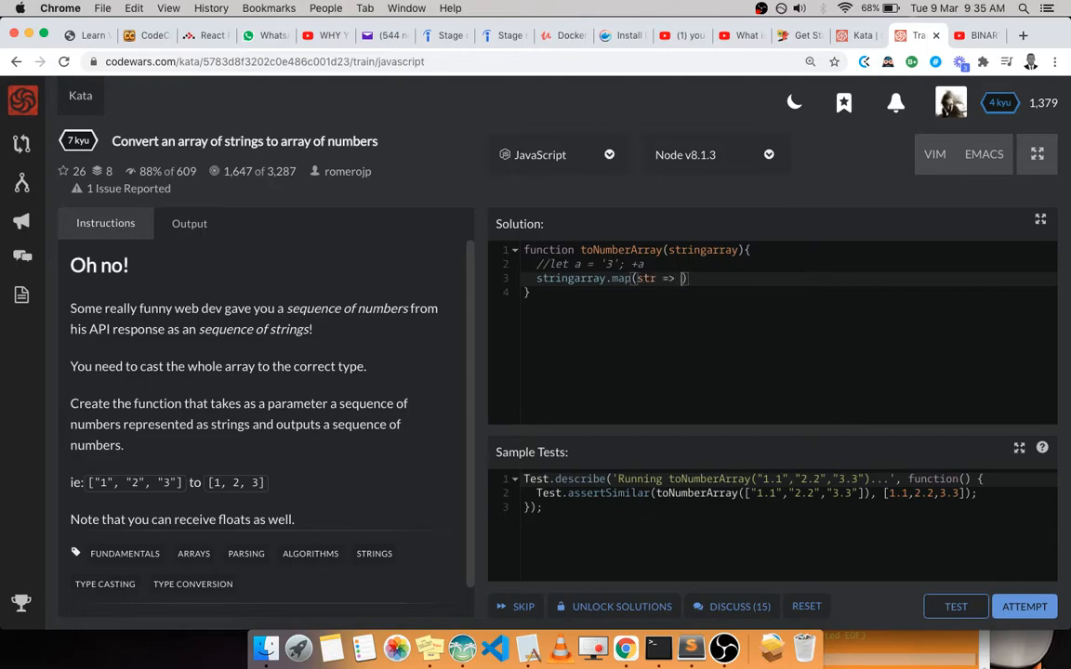
type("+")
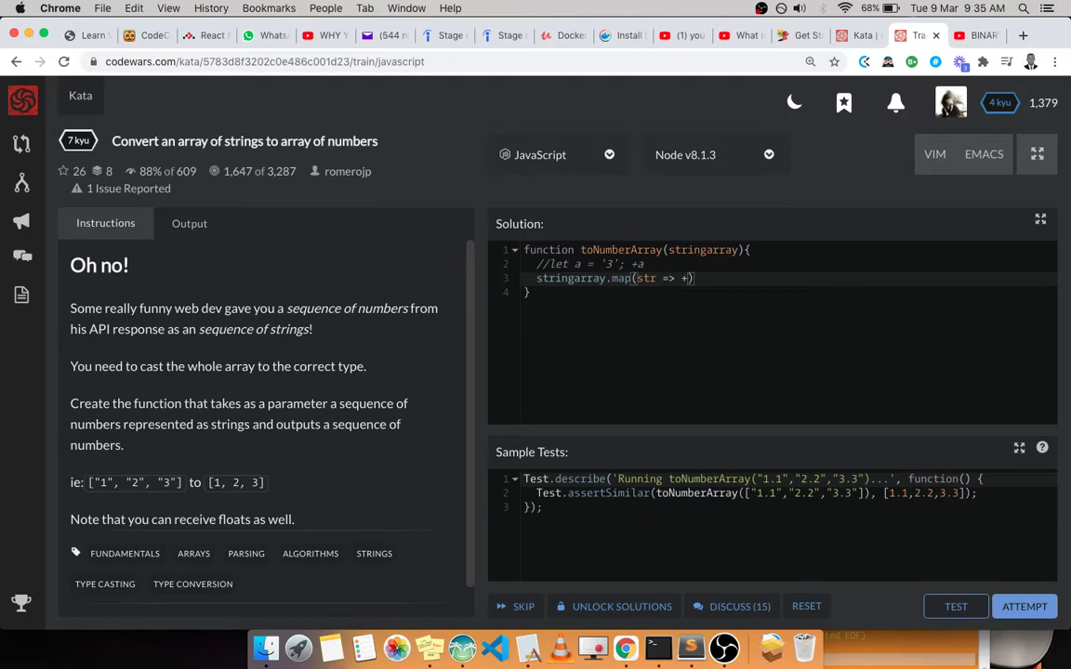
type("str")
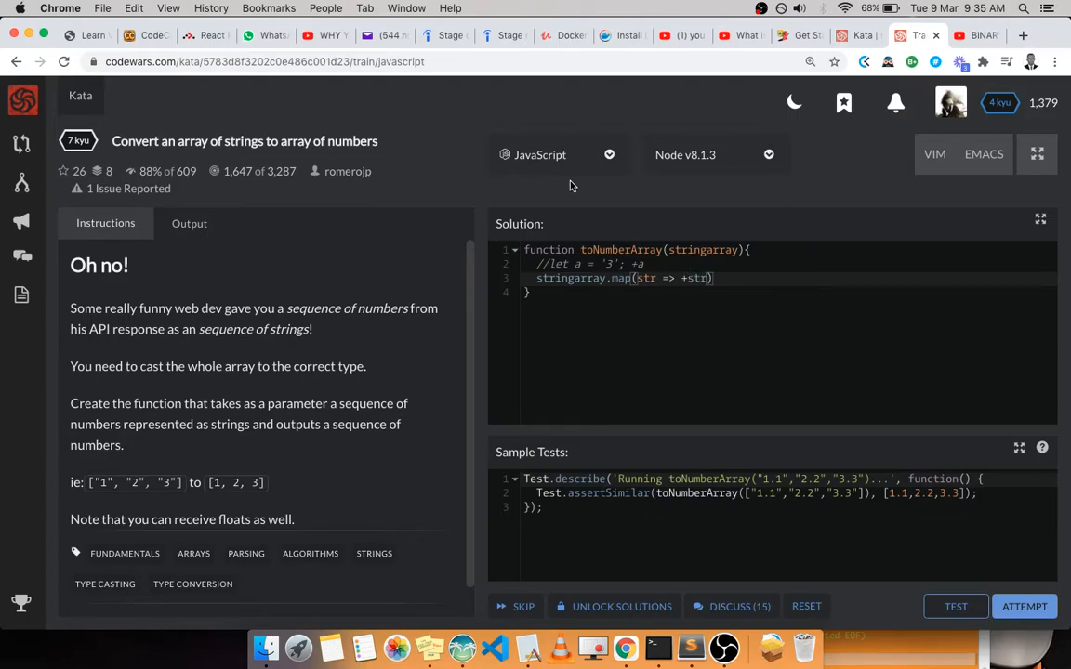
- Prefix the map expression with return and run the sample tests
double_click(619, 278)
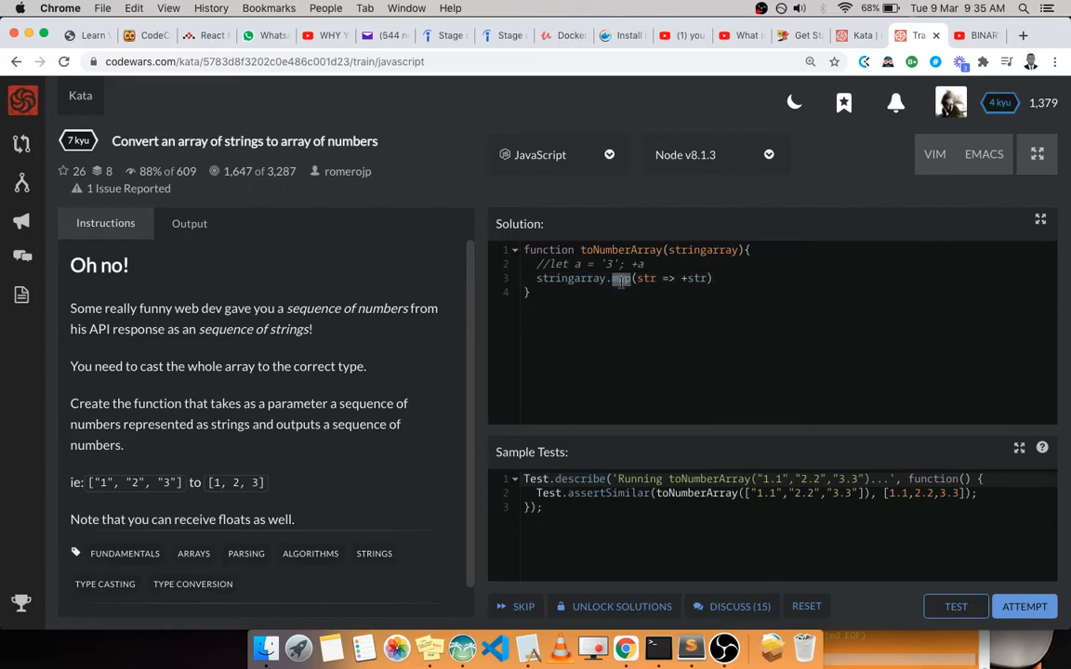
double_click(621, 278)
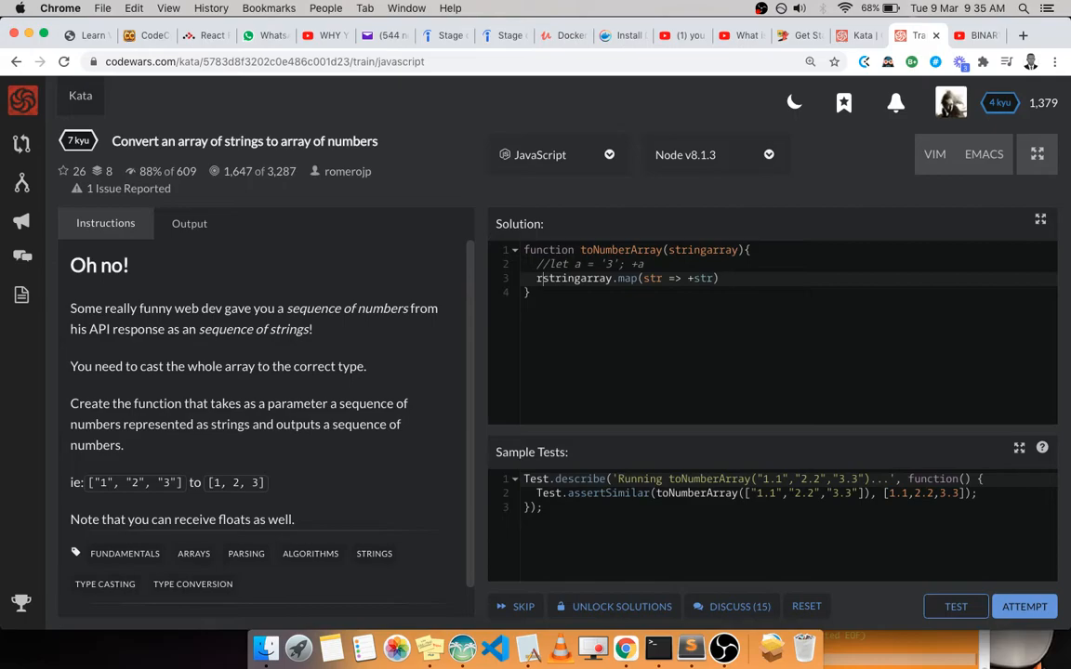
type("return")
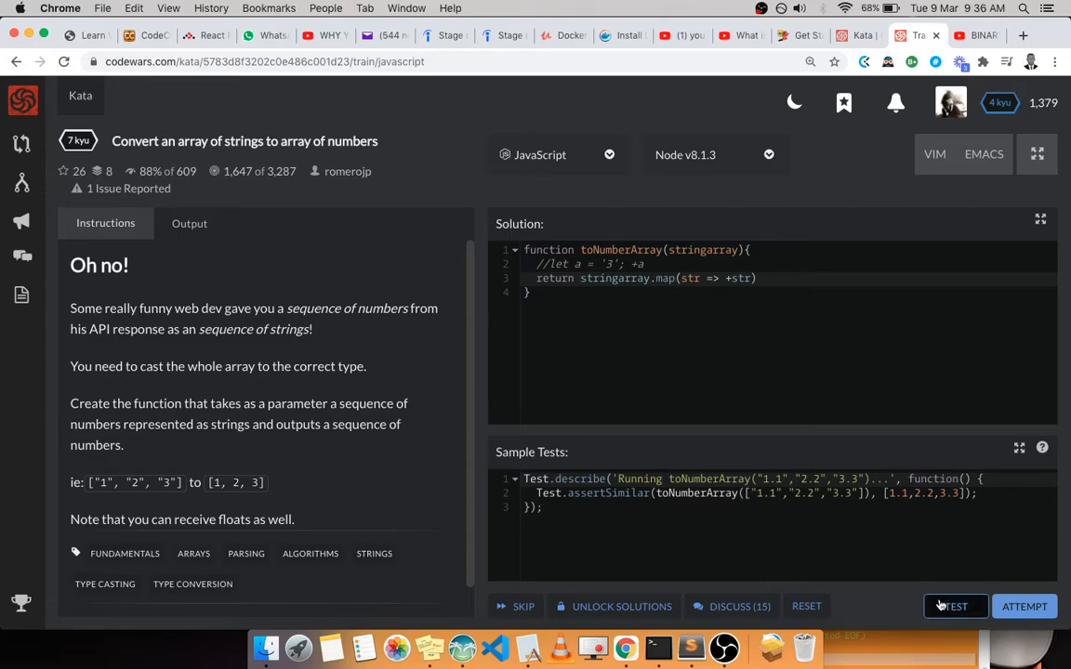
left_click(954, 607)
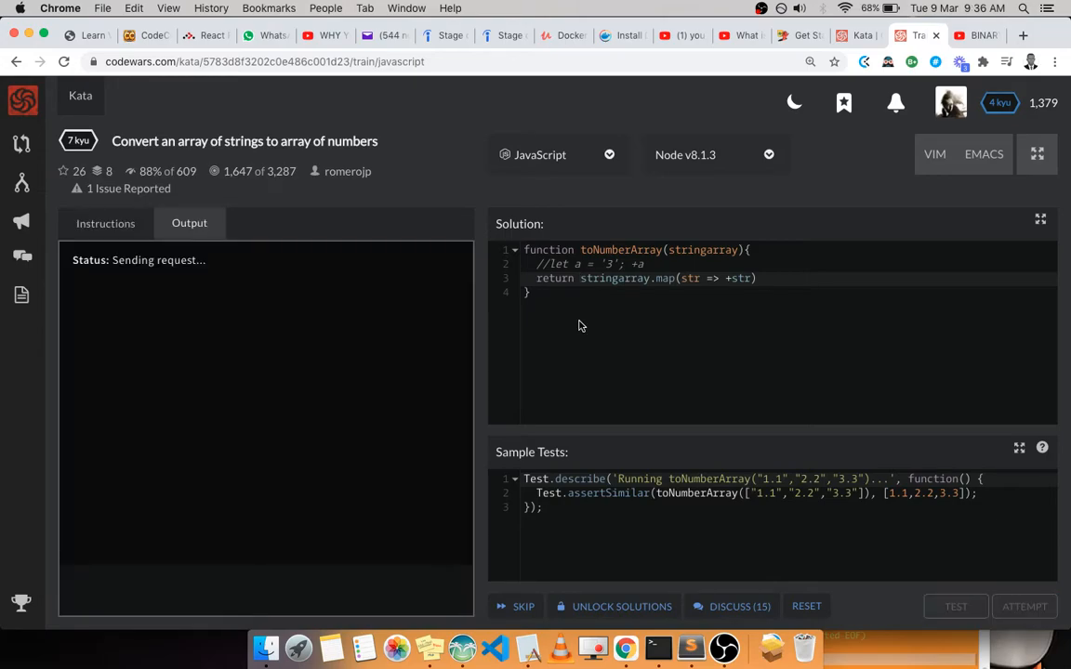
- Pass the sample tests and all 12 full tests, then submit the solution
left_click(961, 606)
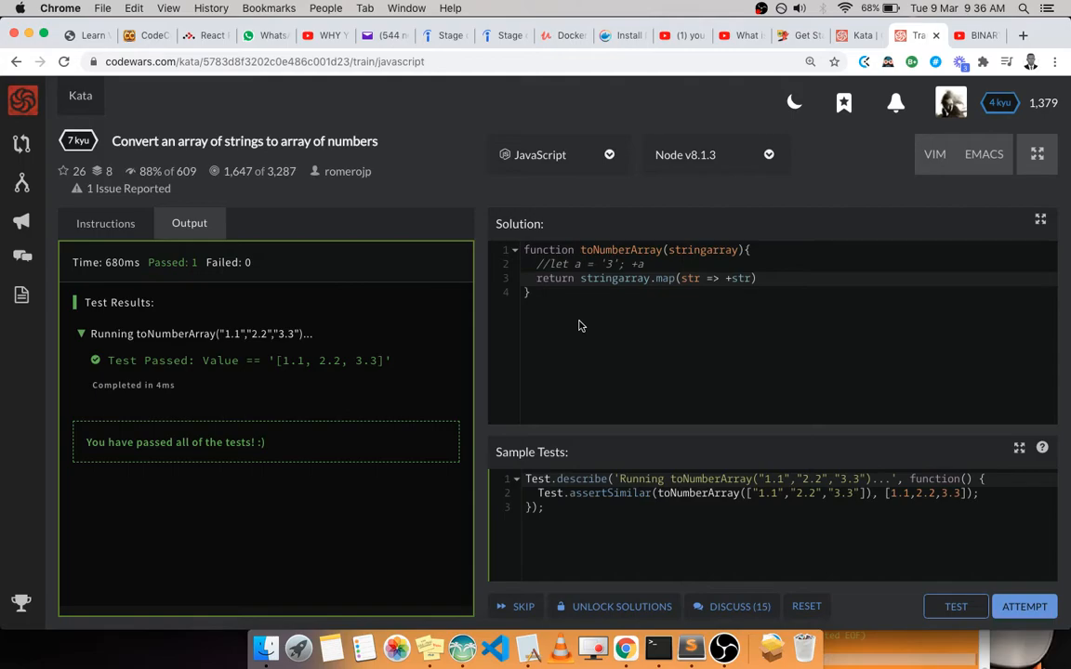
left_click(964, 606)
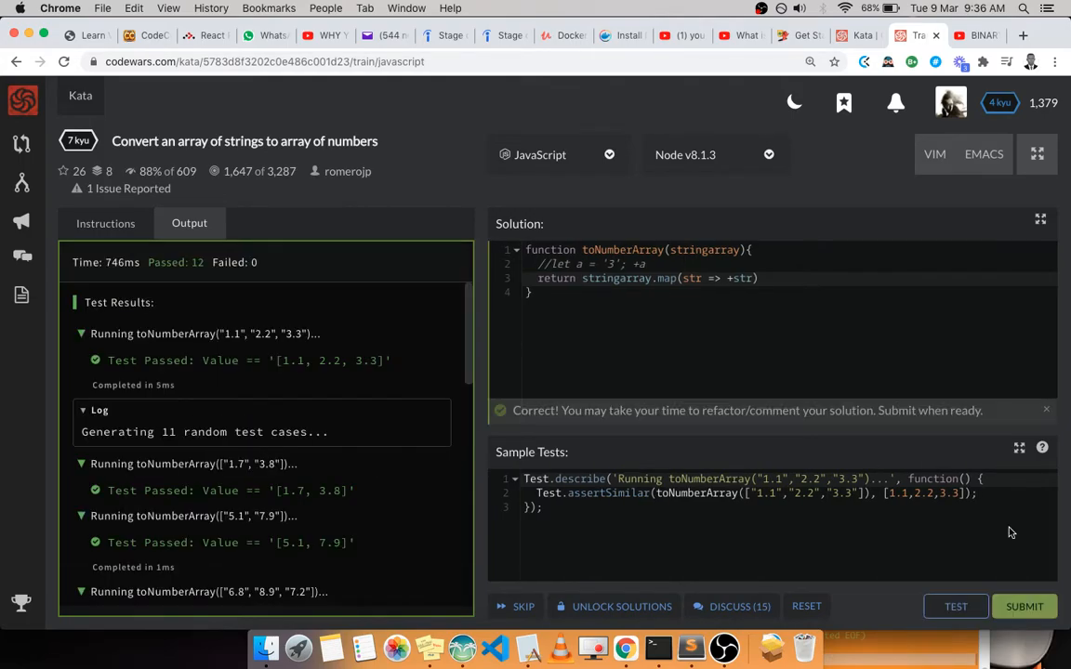
left_click(1023, 606)
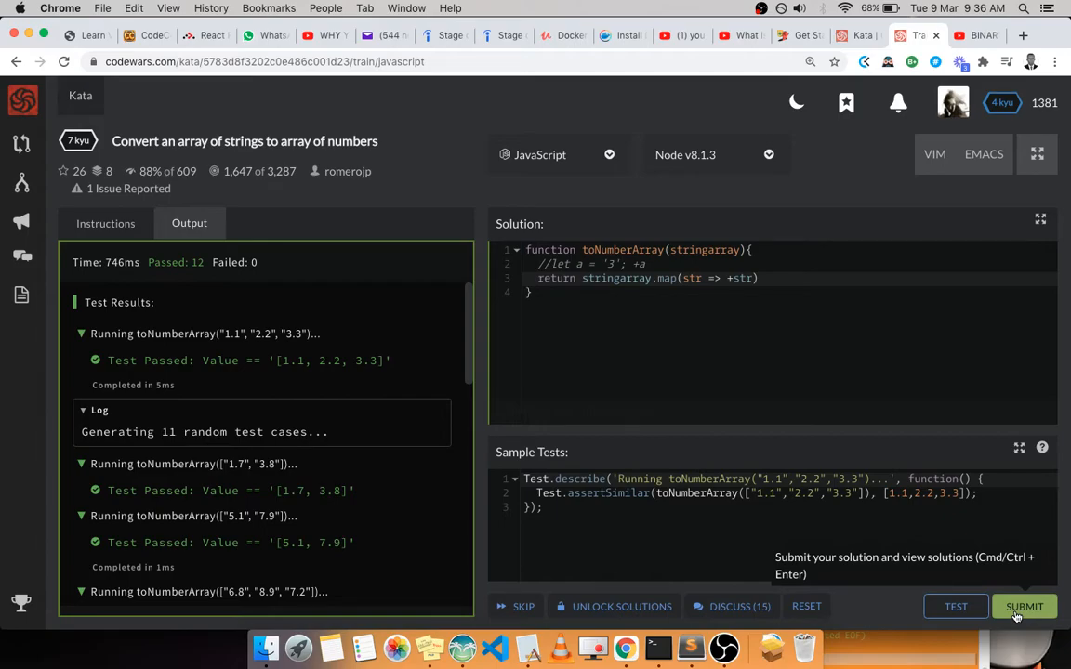
left_click(1025, 607)
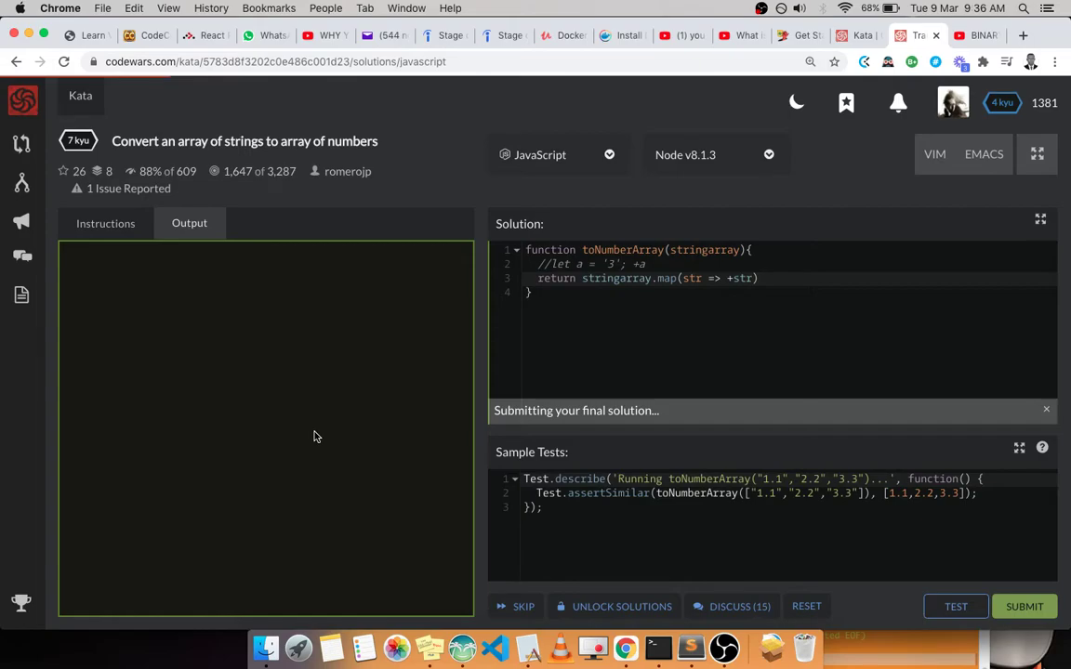
mouse_move(816, 517)
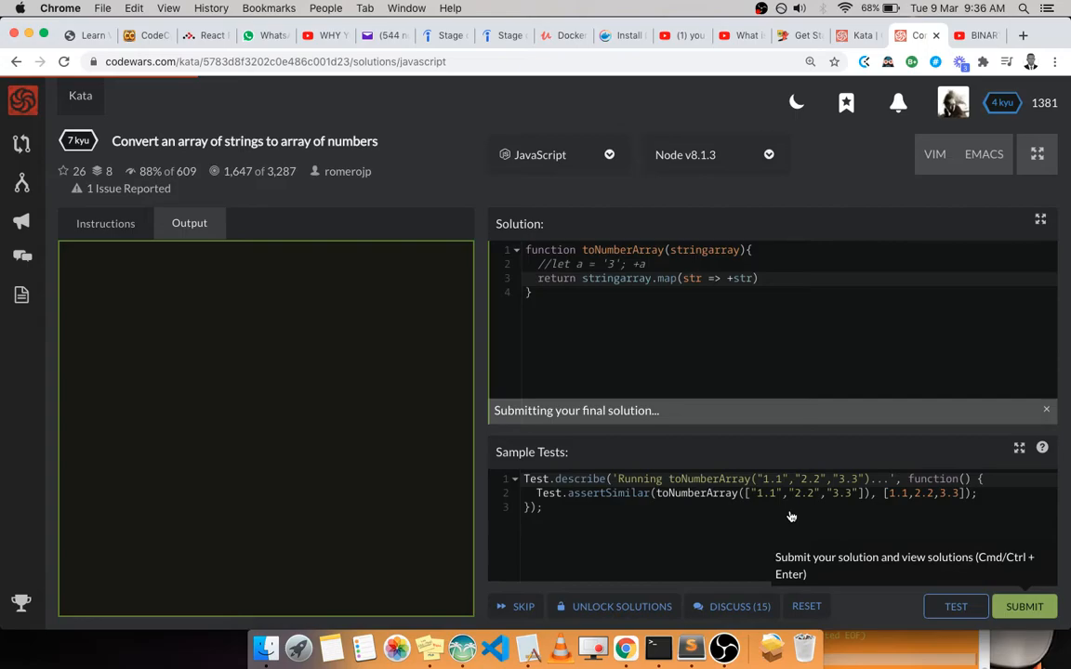
- Open the community solutions and compare map(parseFloat) with map(Number)
left_click(1024, 606)
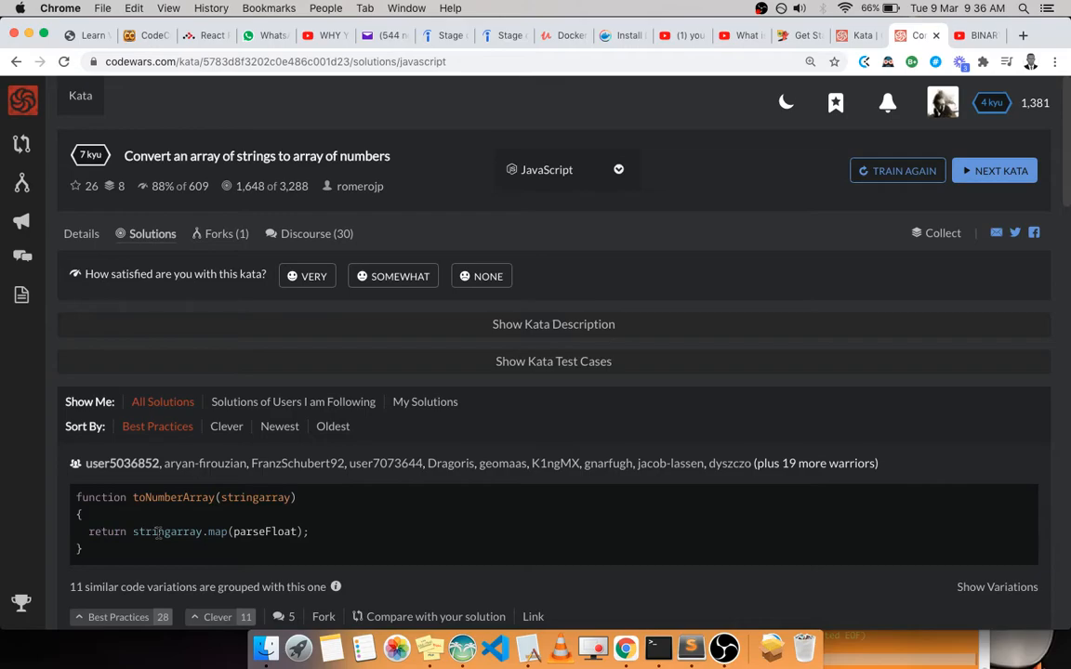
double_click(265, 532)
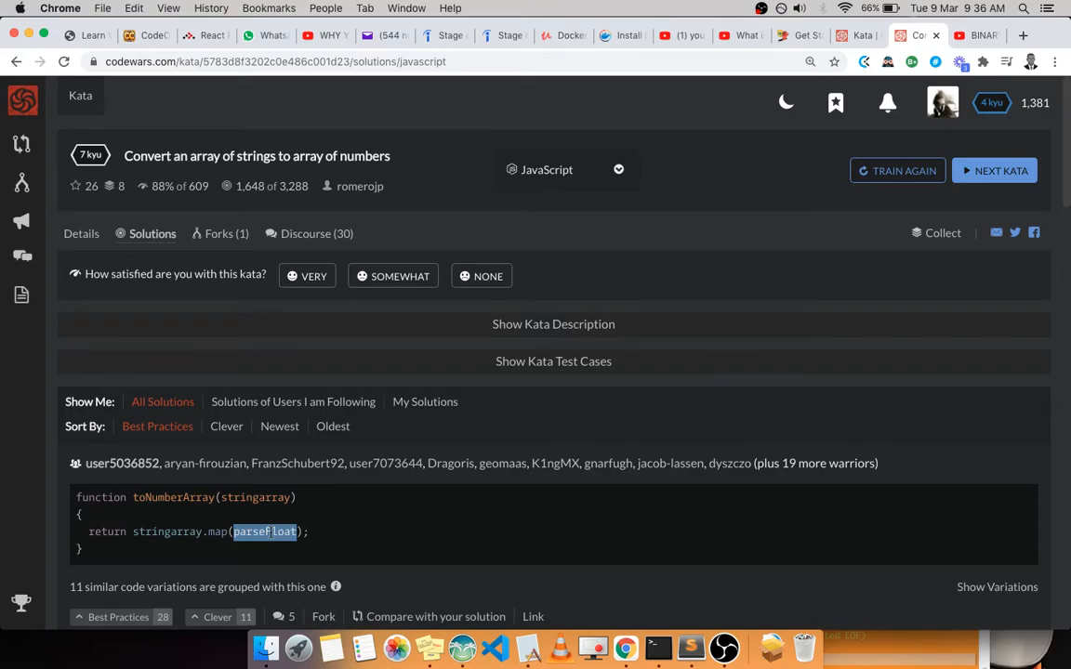
scroll("down", 3)
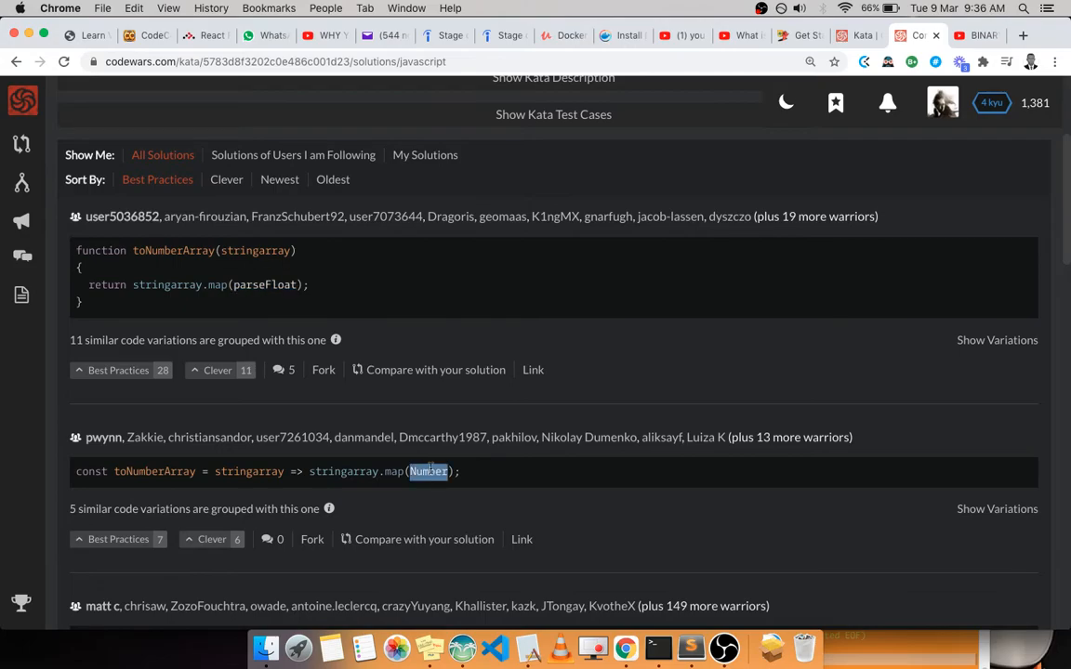
mouse_move(521, 647)
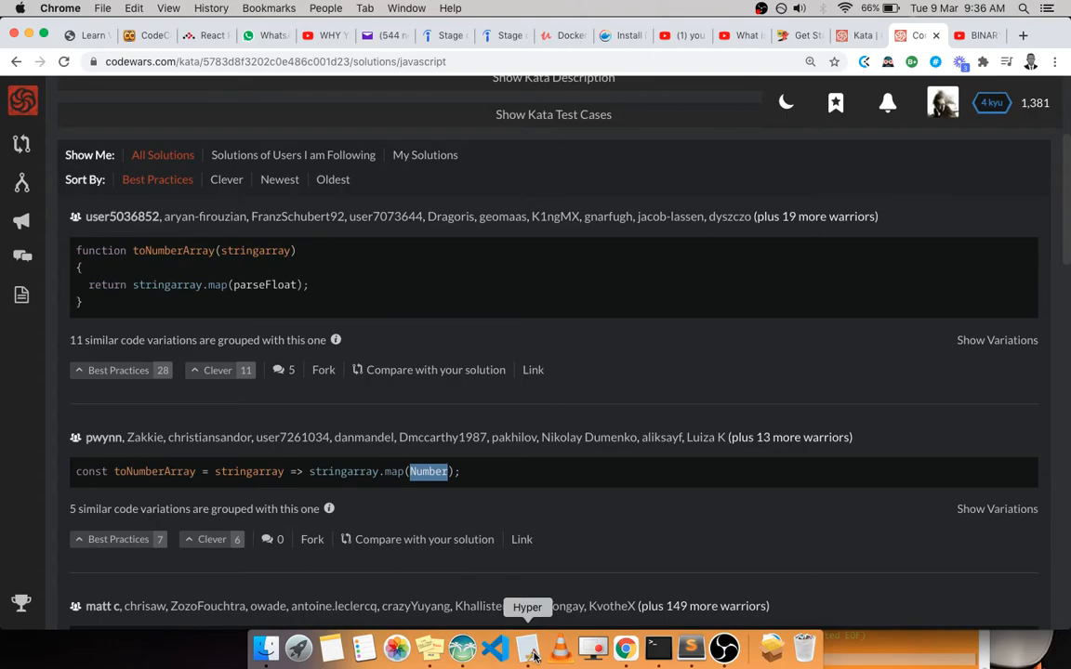
- In Hyper's Node REPL, evaluate parseInt(a) to turn '45' into 45
left_click(522, 645)
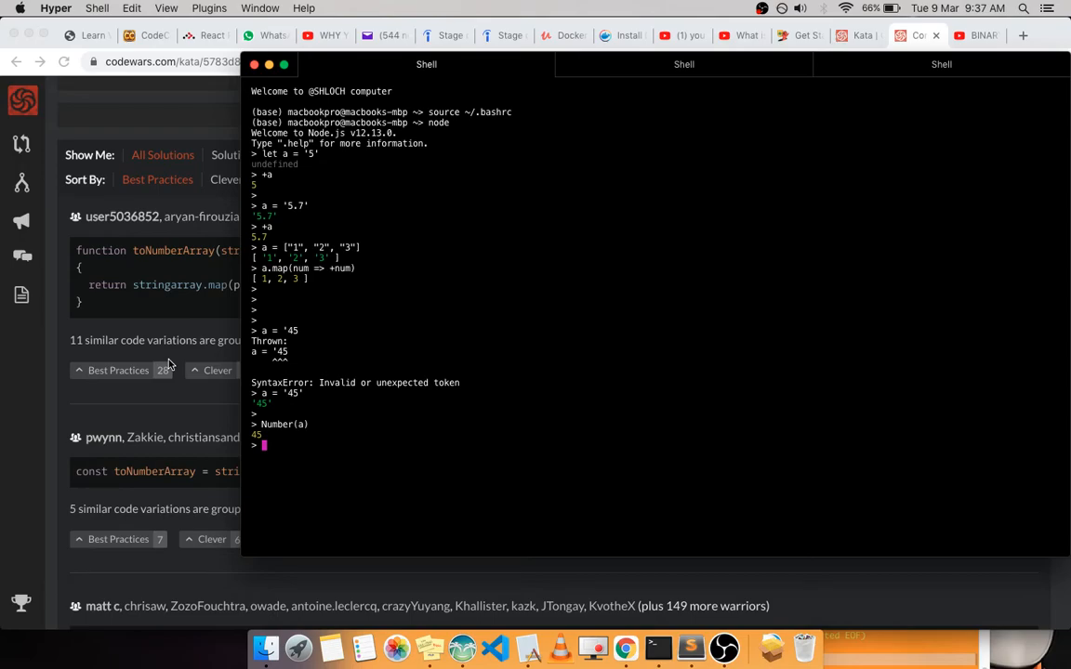
mouse_move(270, 410)
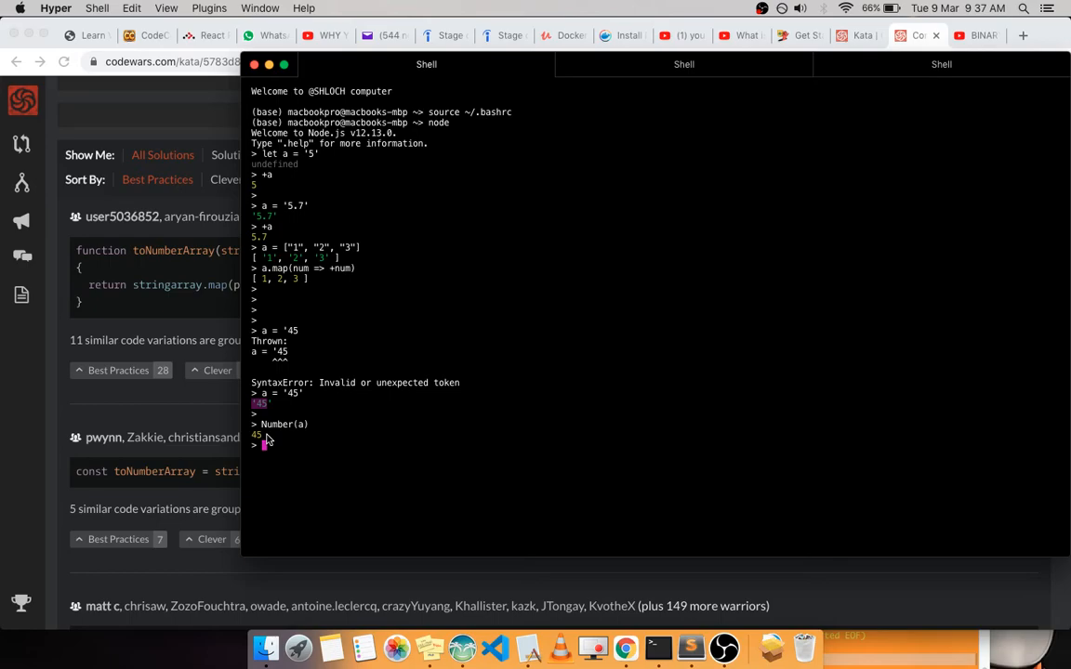
type("parseInt(")
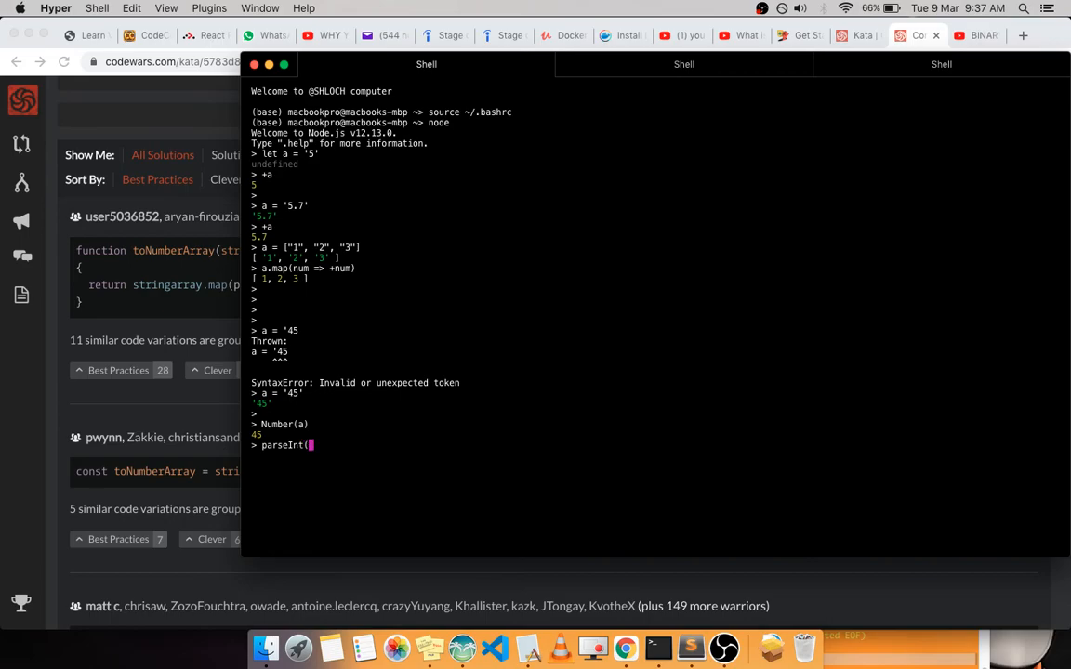
key("Enter")
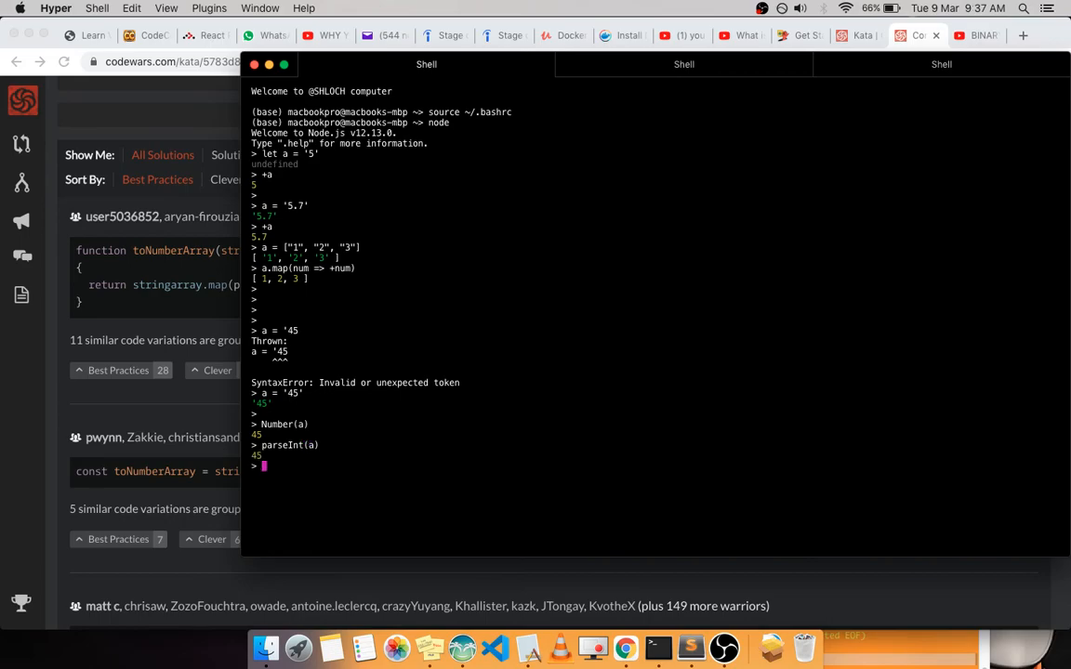
mouse_move(218, 448)
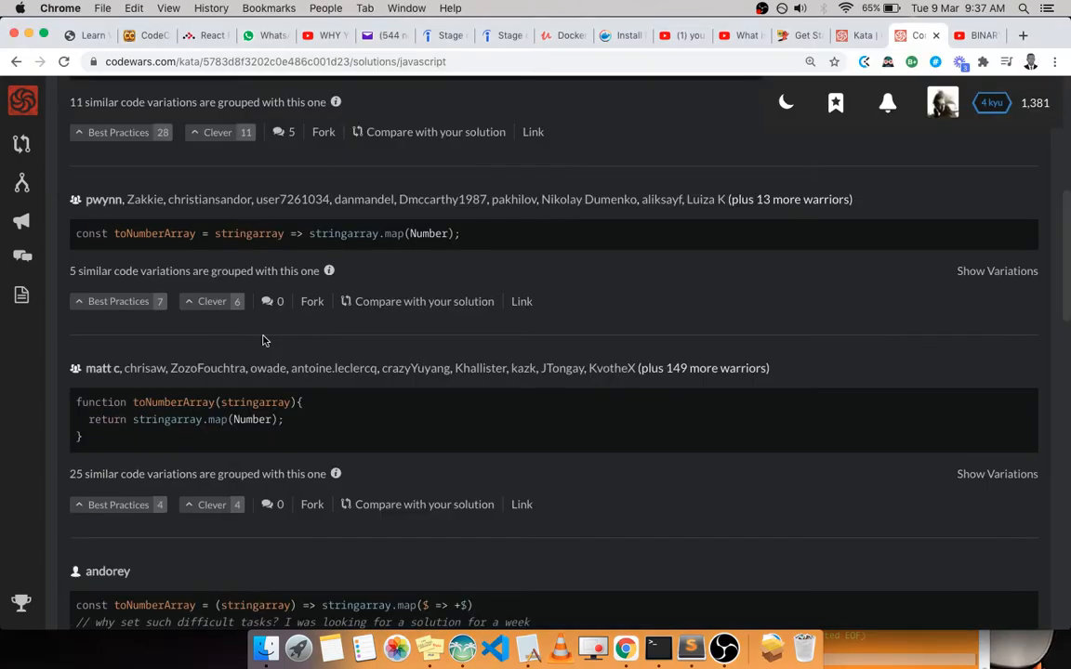
- Scroll through more community solutions, including +str arrow and Ramda point-free versions
scroll("down", 3)
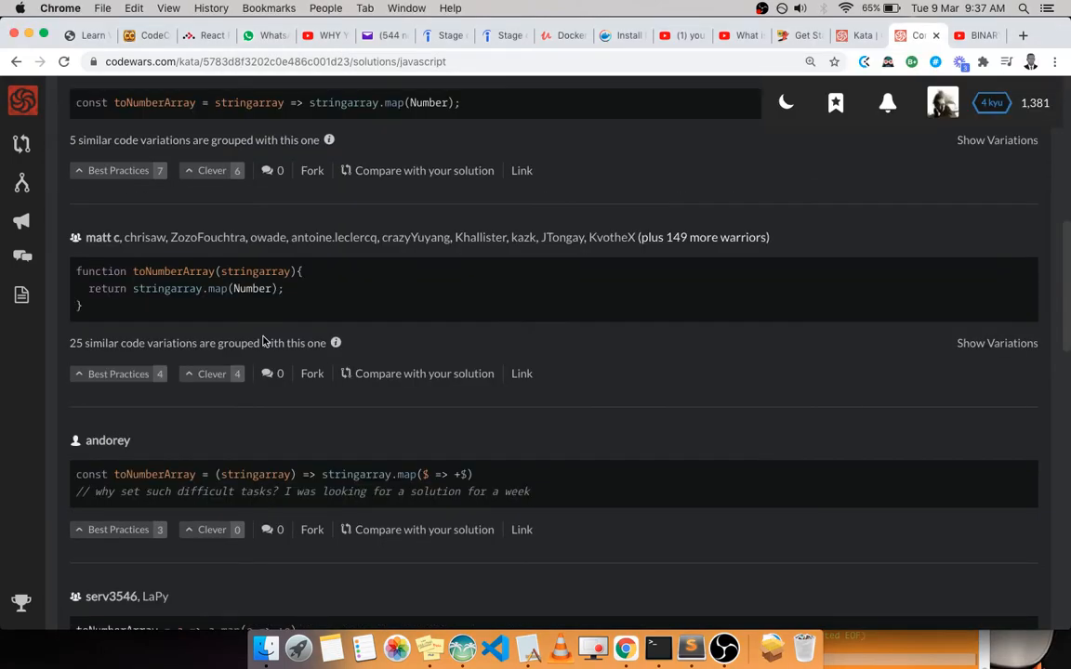
scroll("down", 3)
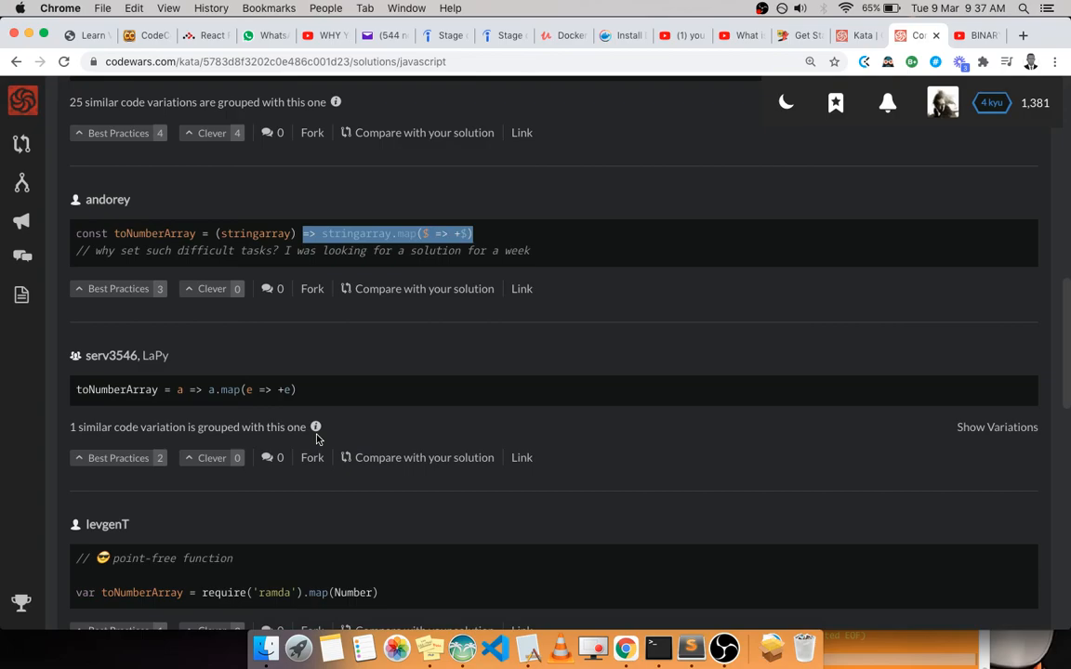
scroll("down", 3)
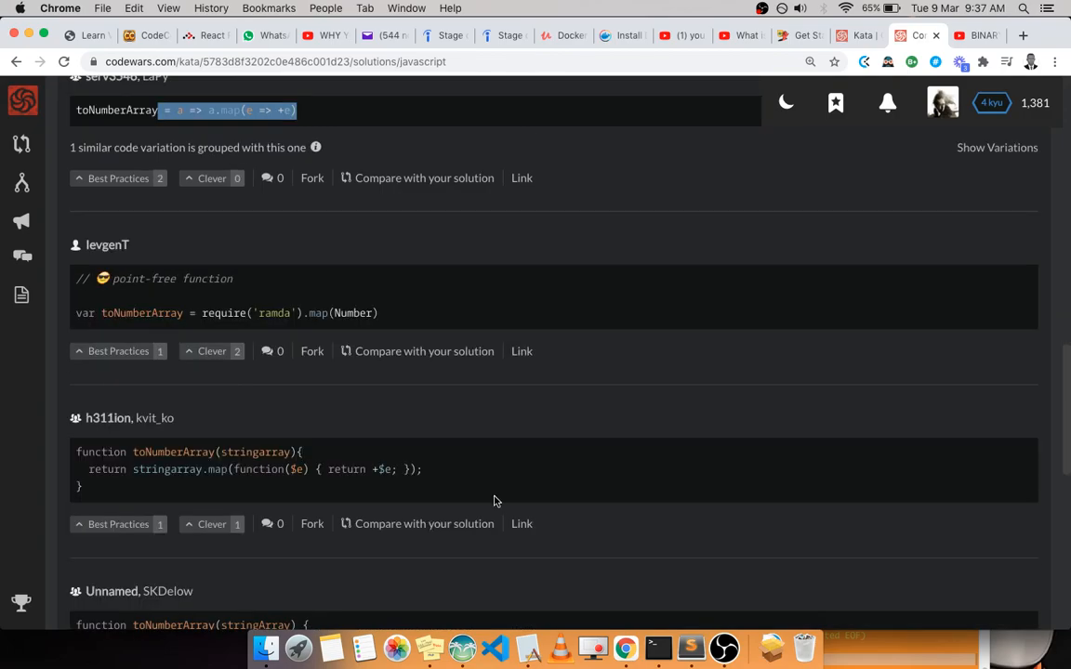
mouse_move(545, 373)
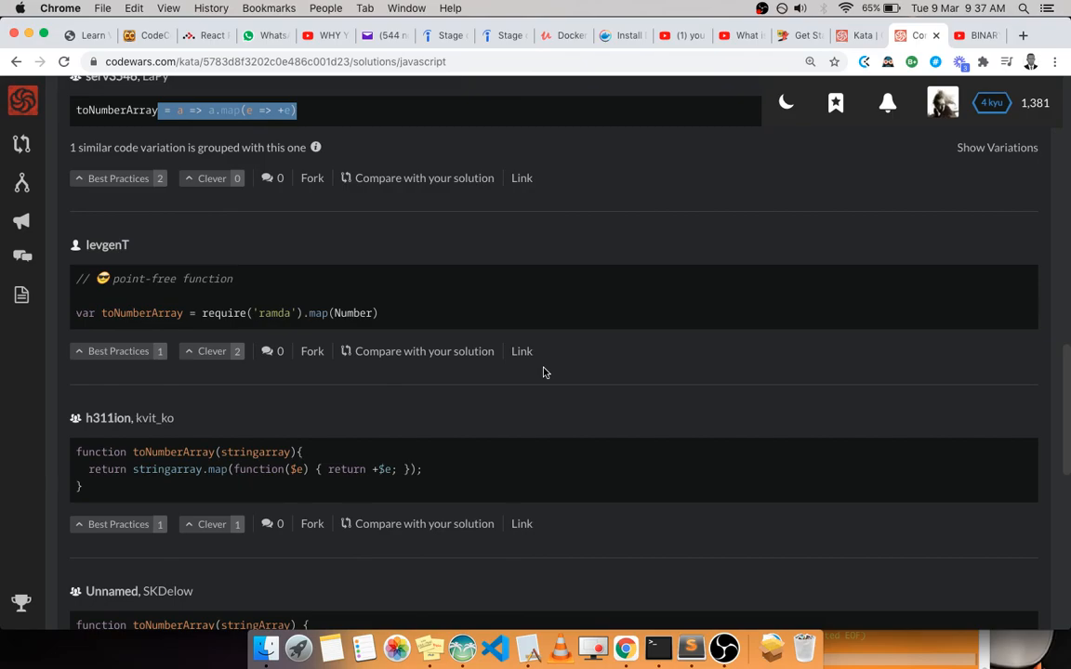